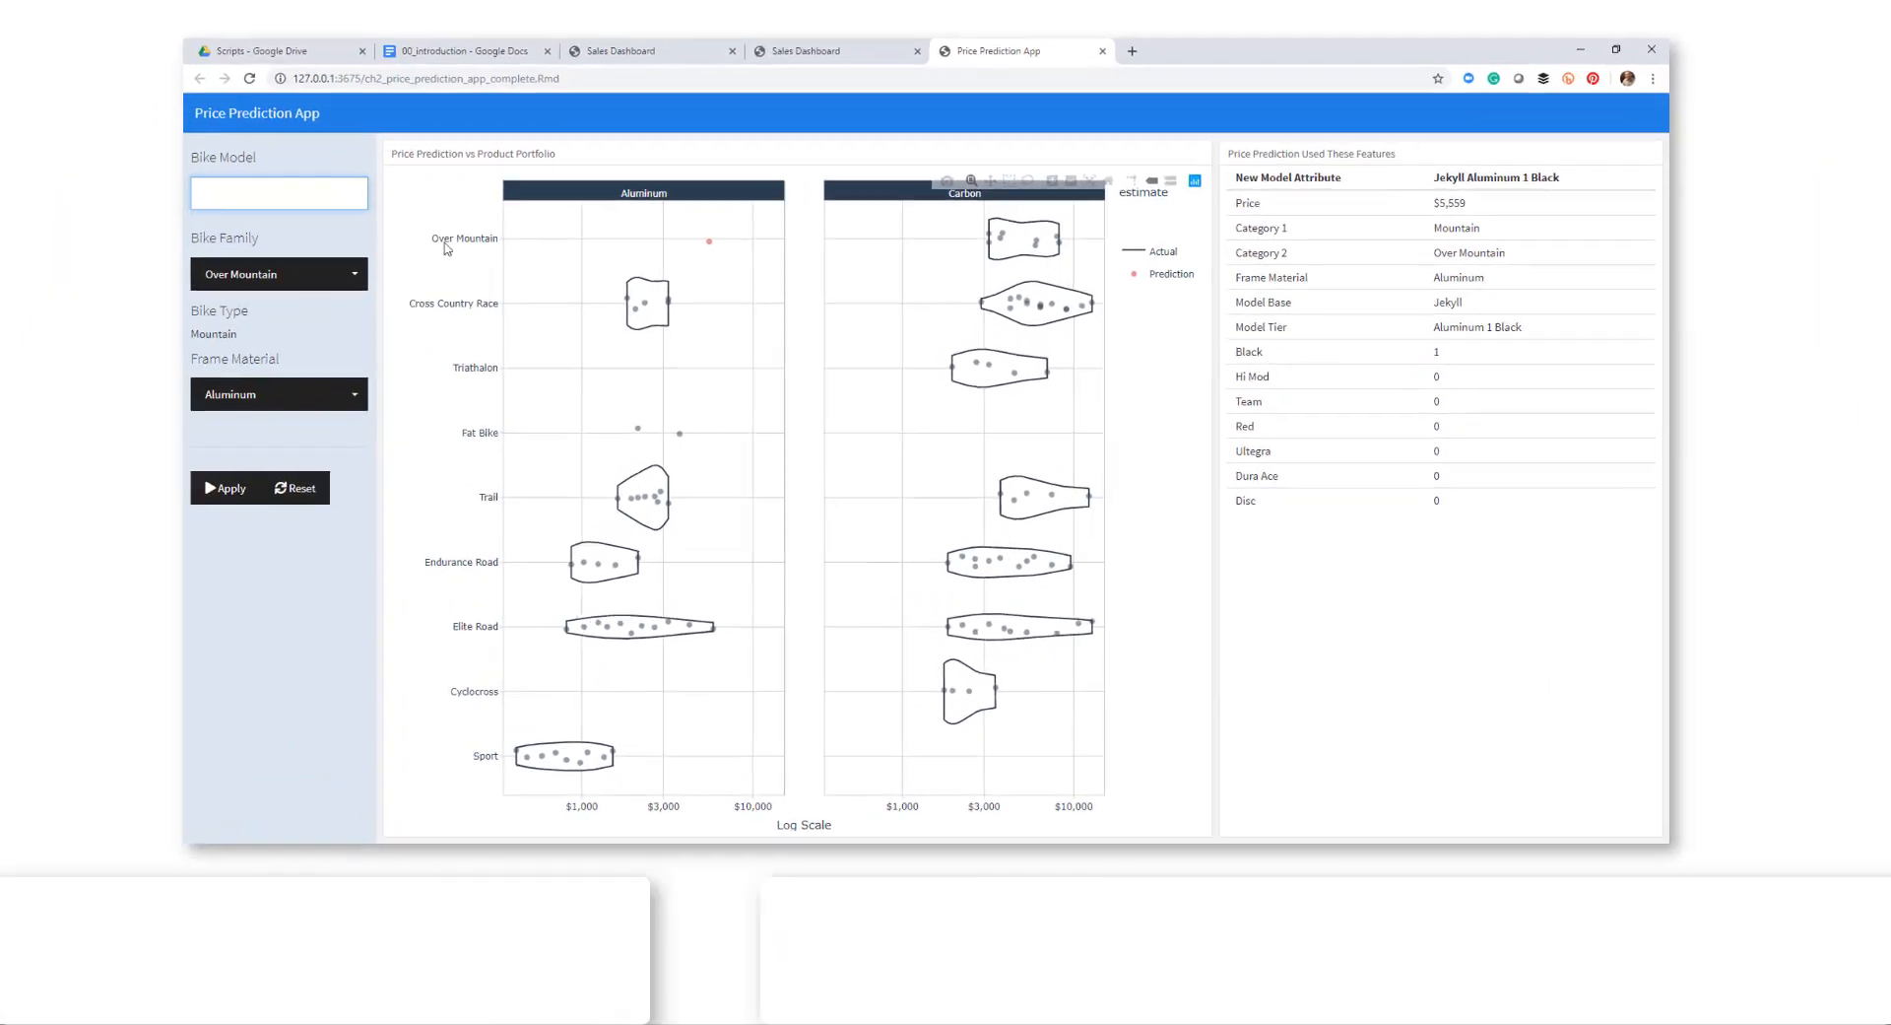
- Run 04_sales_dashboard_shiny2_bonus.Rmd as an interactive Shiny document
text(Super)
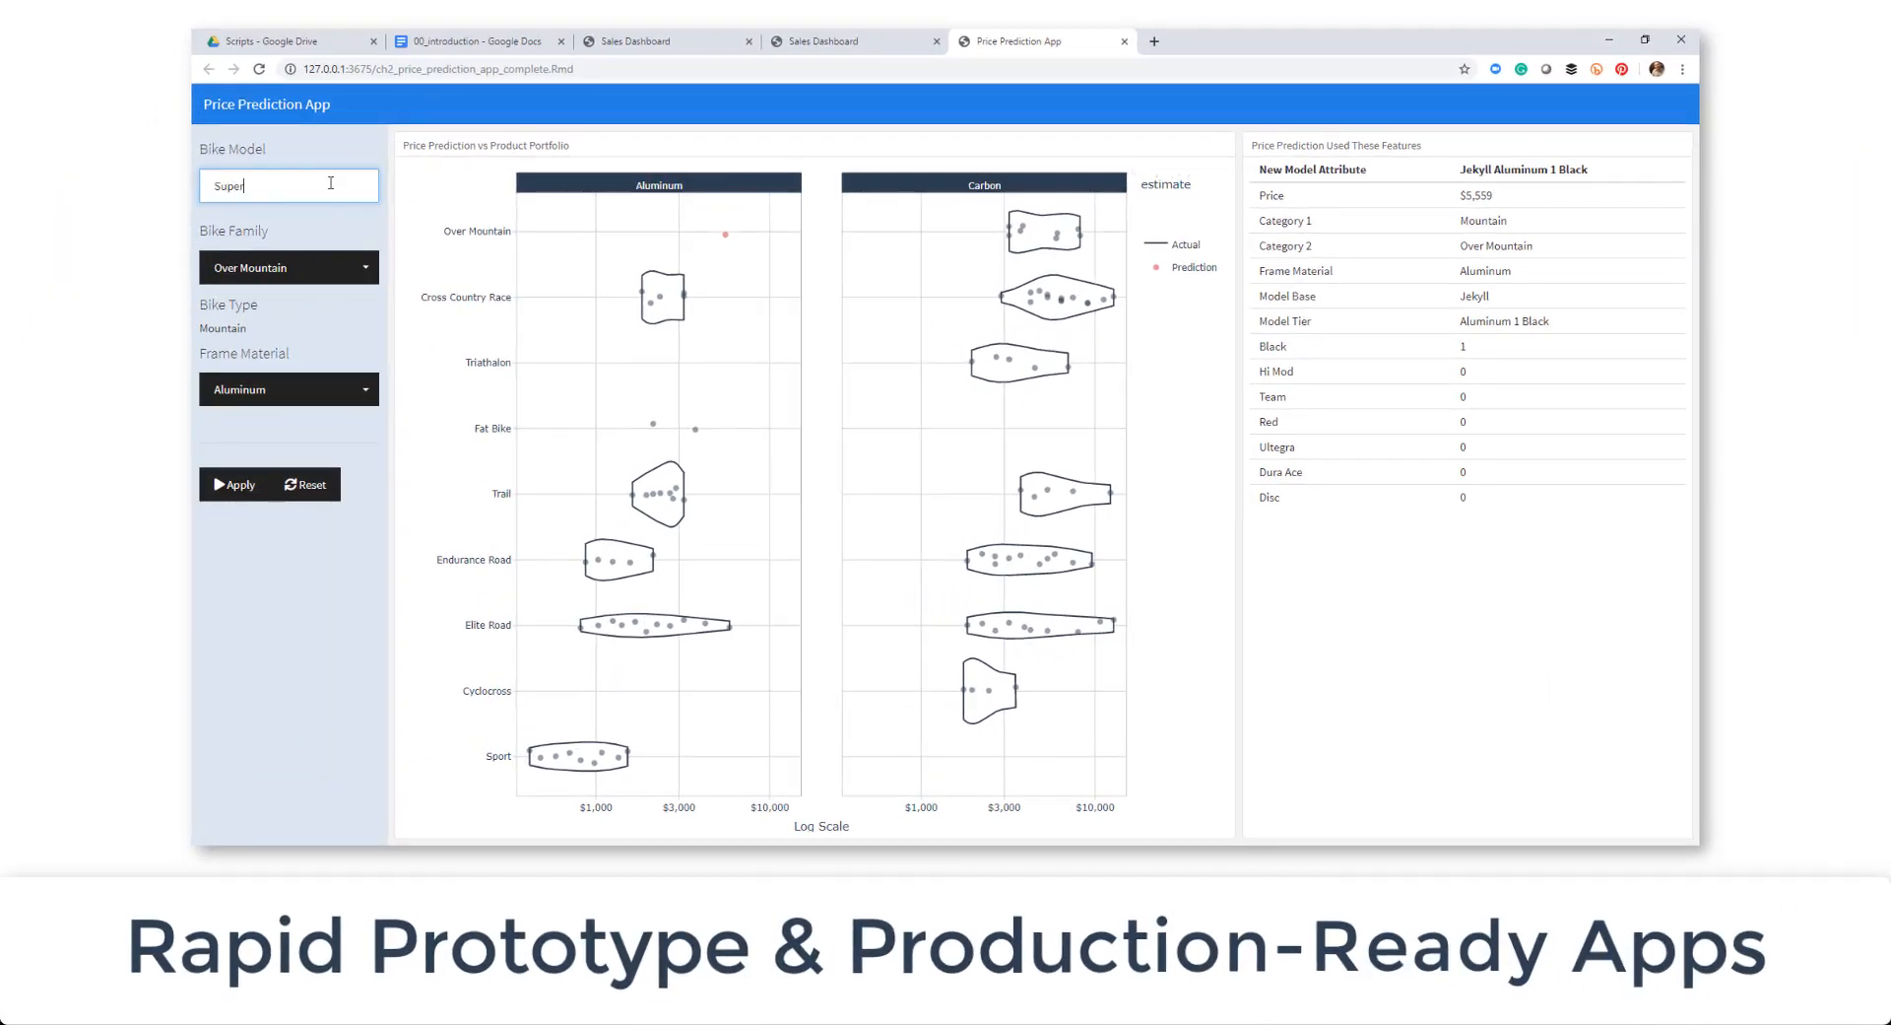
text(X)
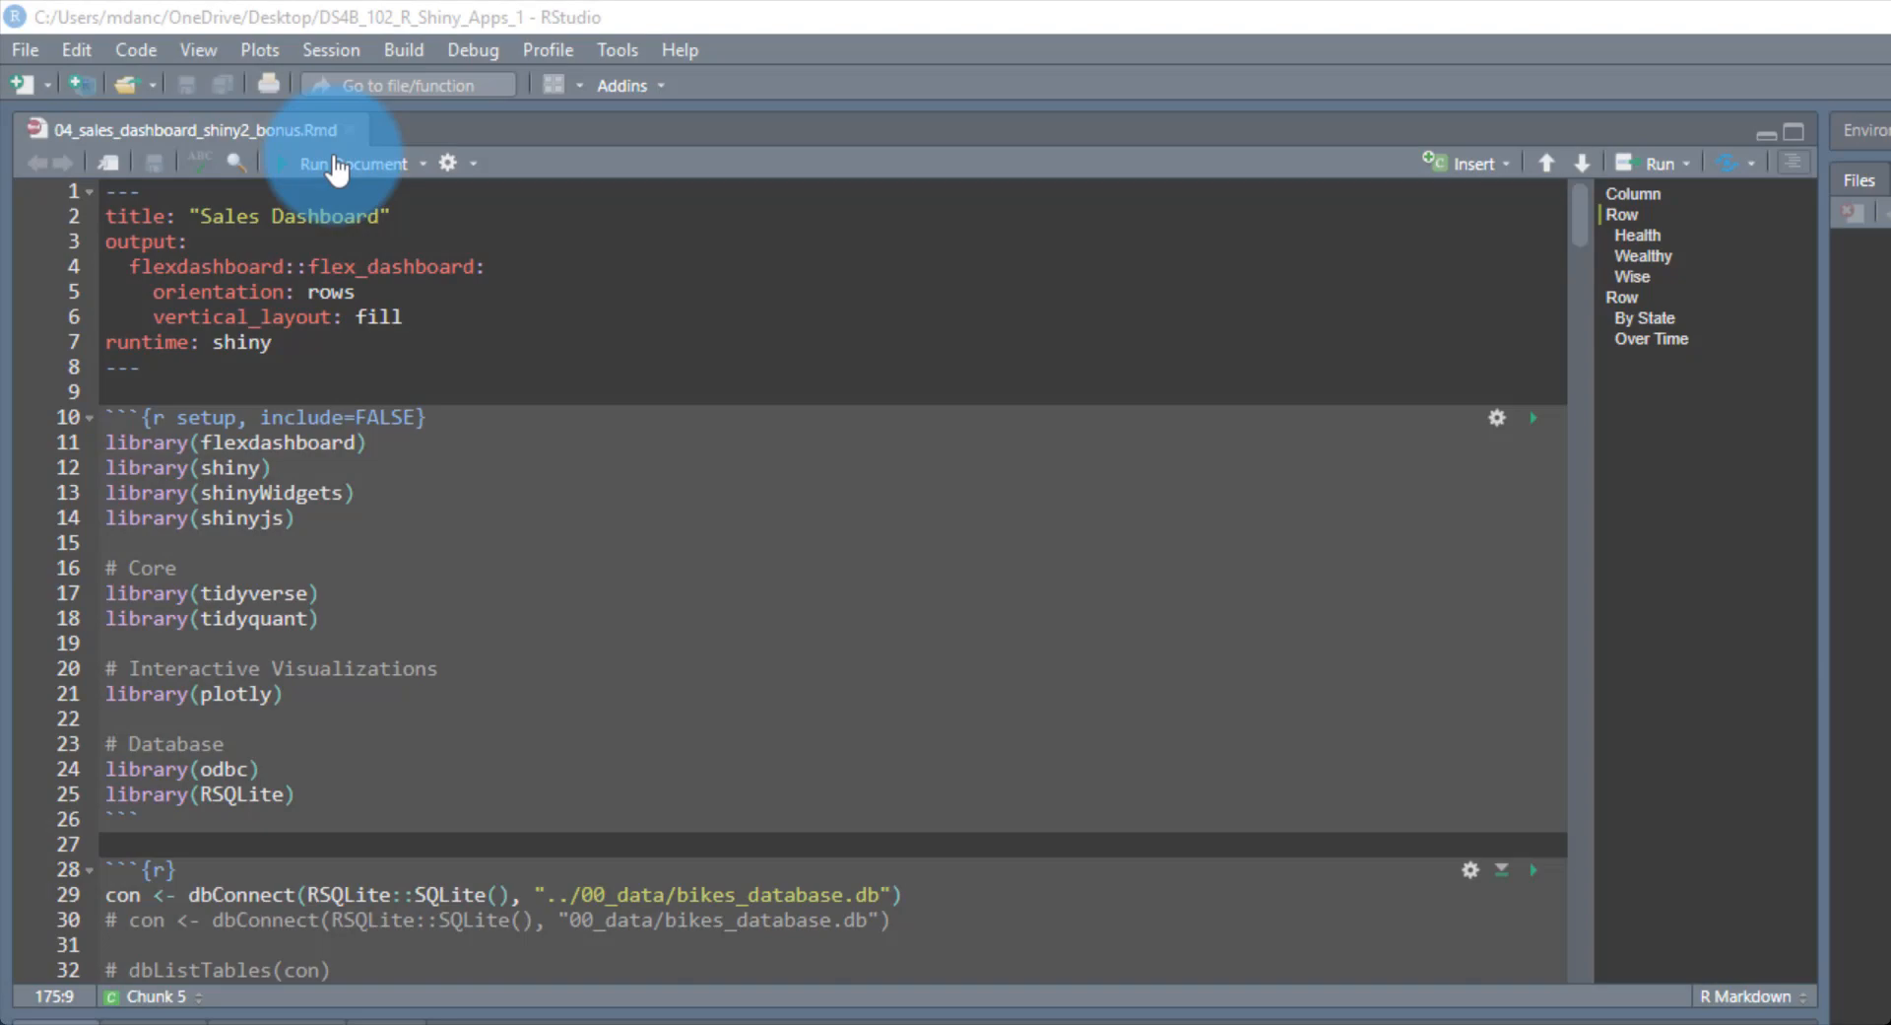
click(340, 164)
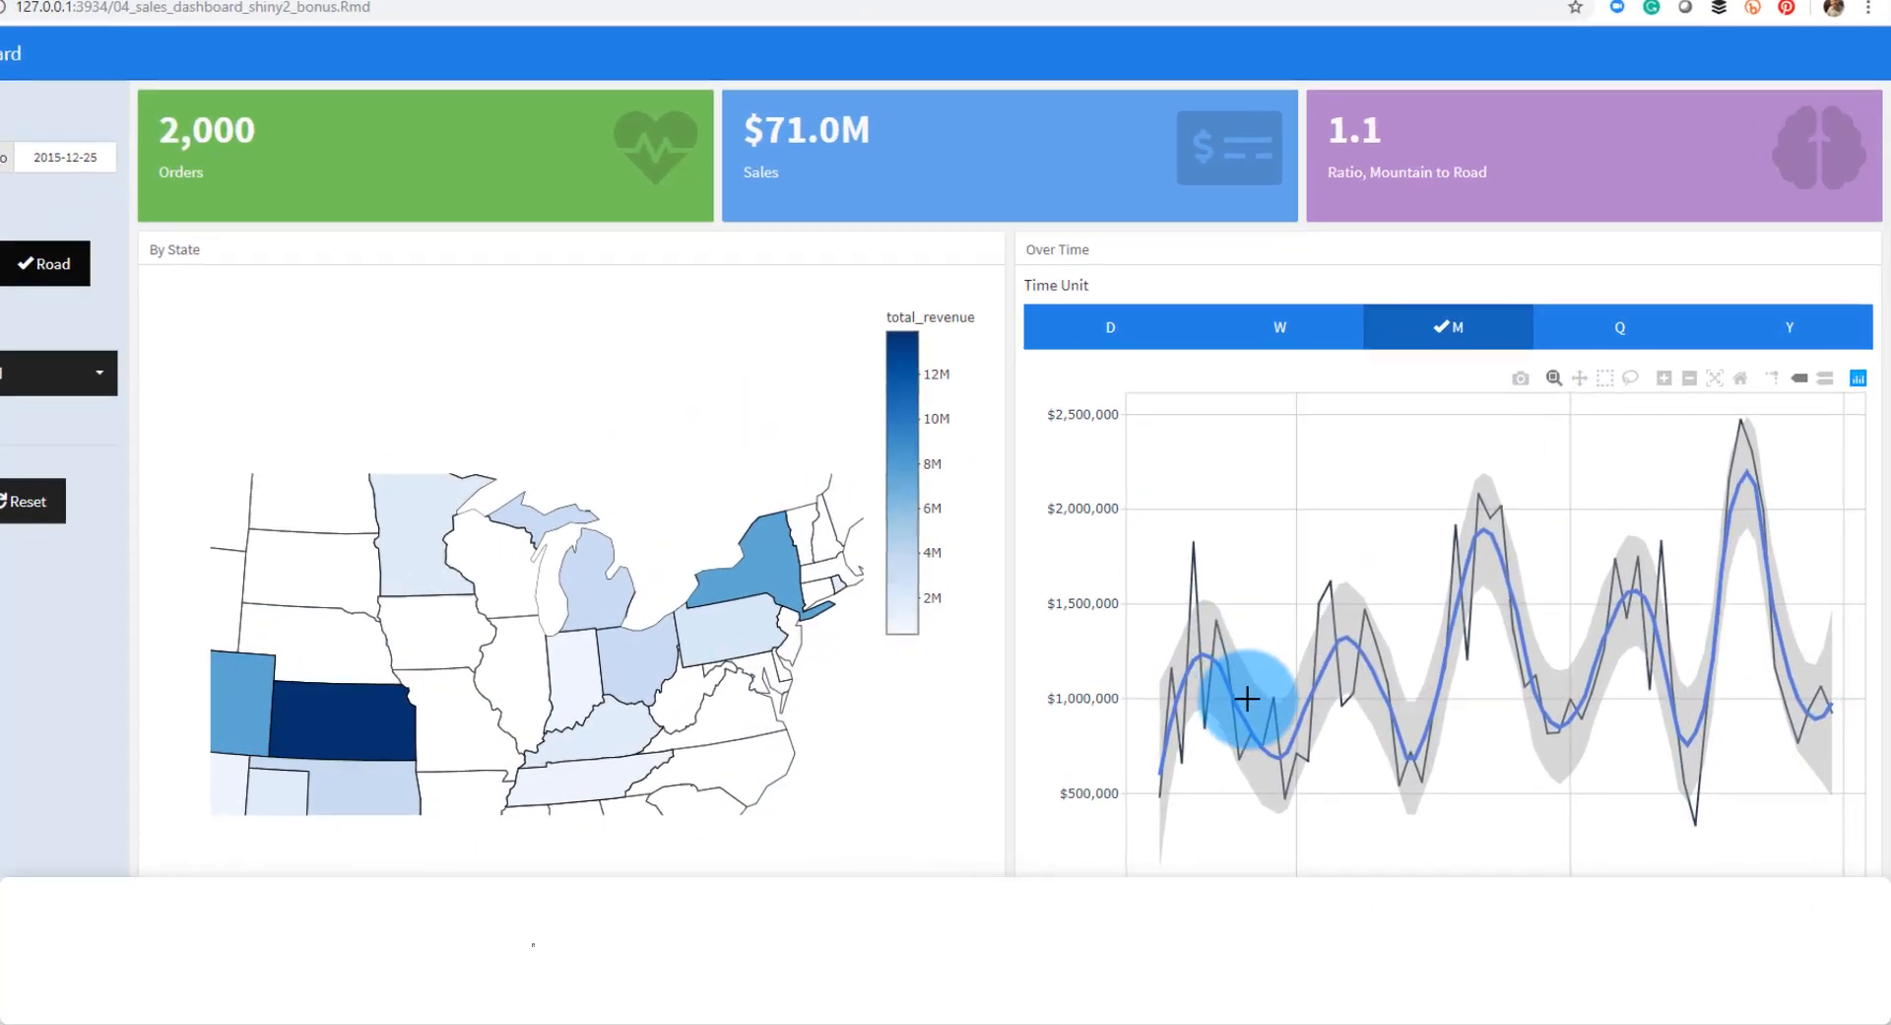
- Inspect the monthly (M) sales trend on the Over Time plotly chart
click(1280, 326)
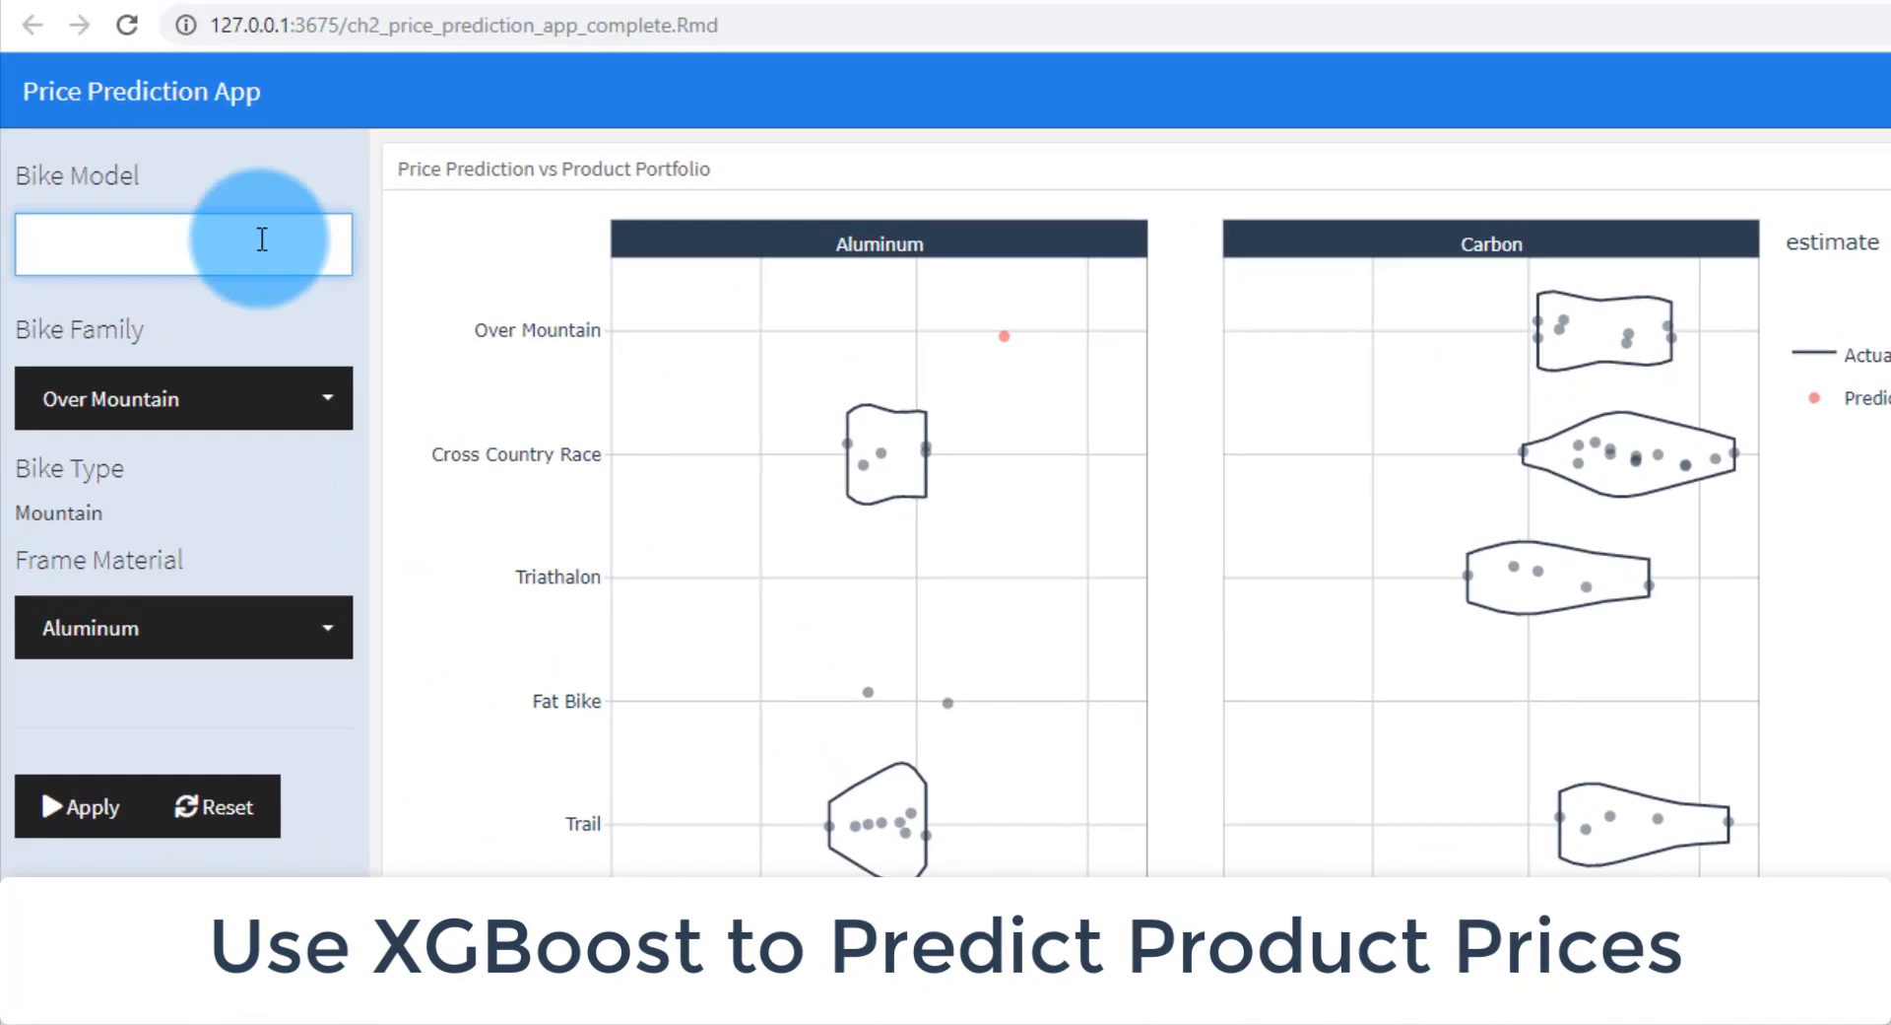
- Enter 'SuperX Black Inc' as the bike model and browse the Bike Family list for Cyclocross
text(SuperX Black Inc)
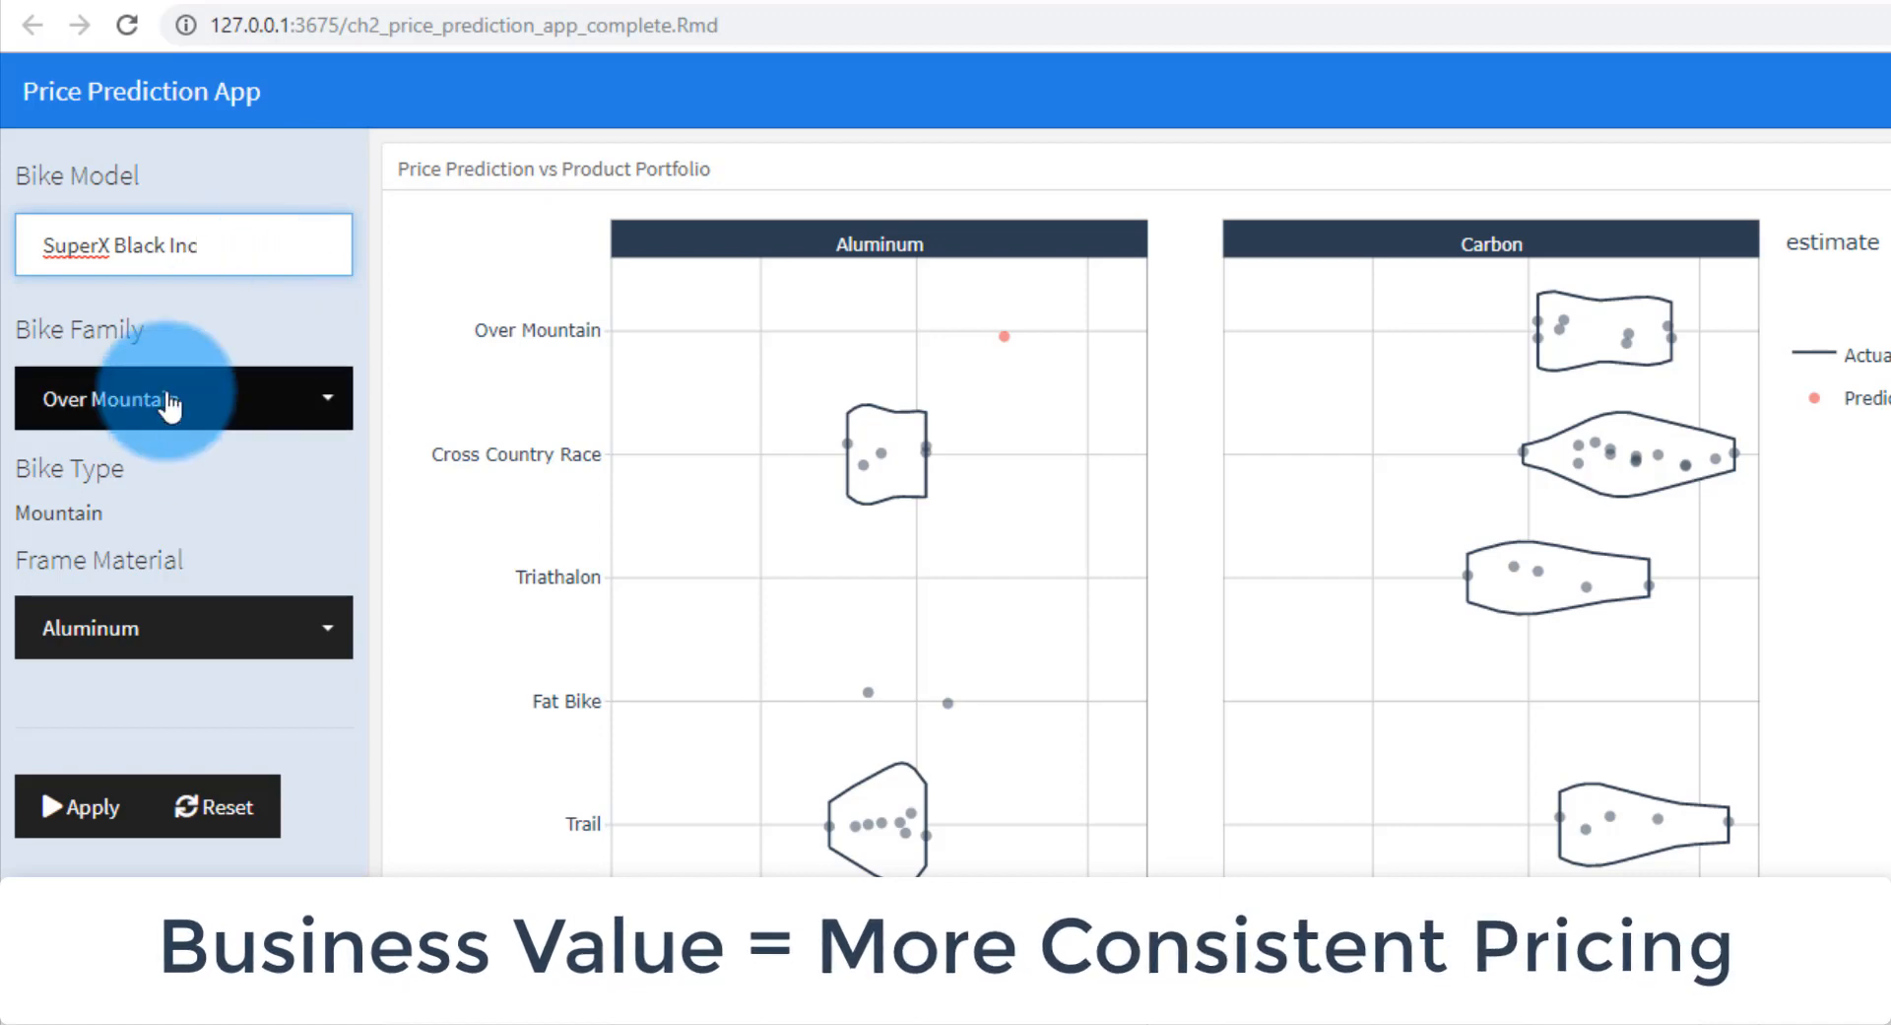
click(183, 398)
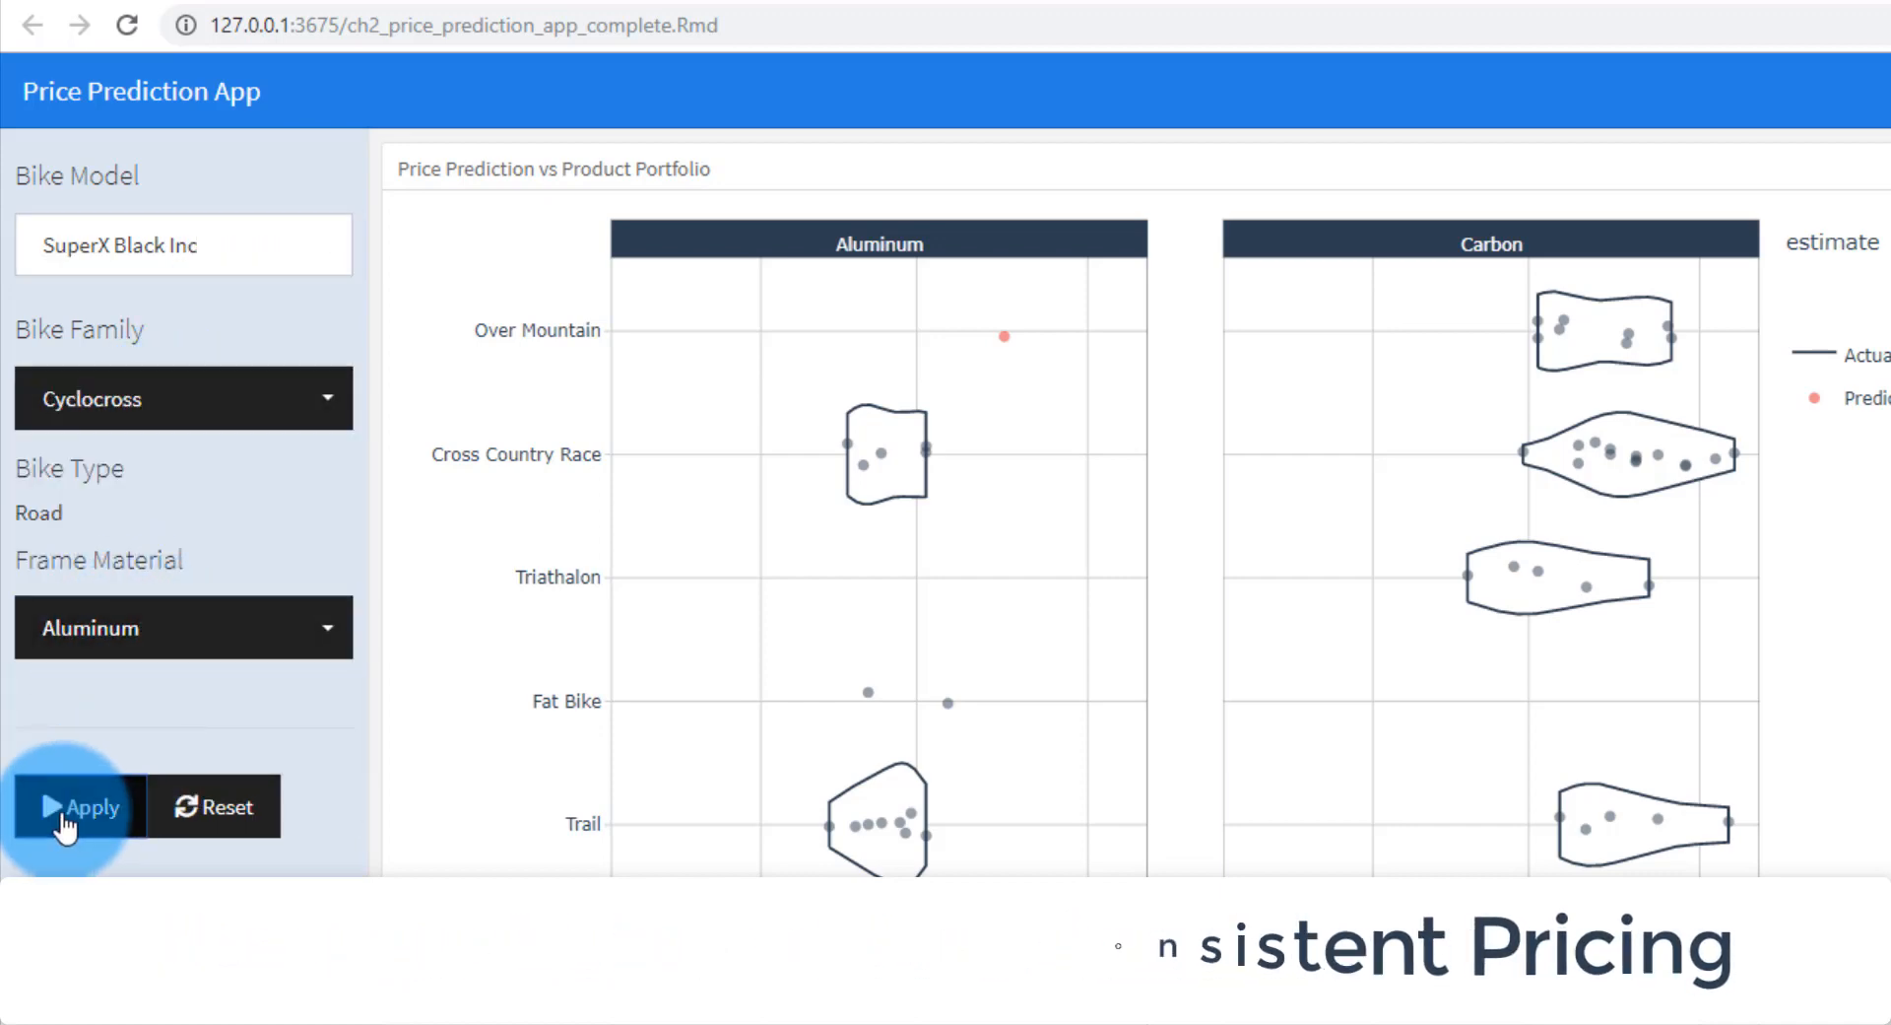
scroll(down, 3)
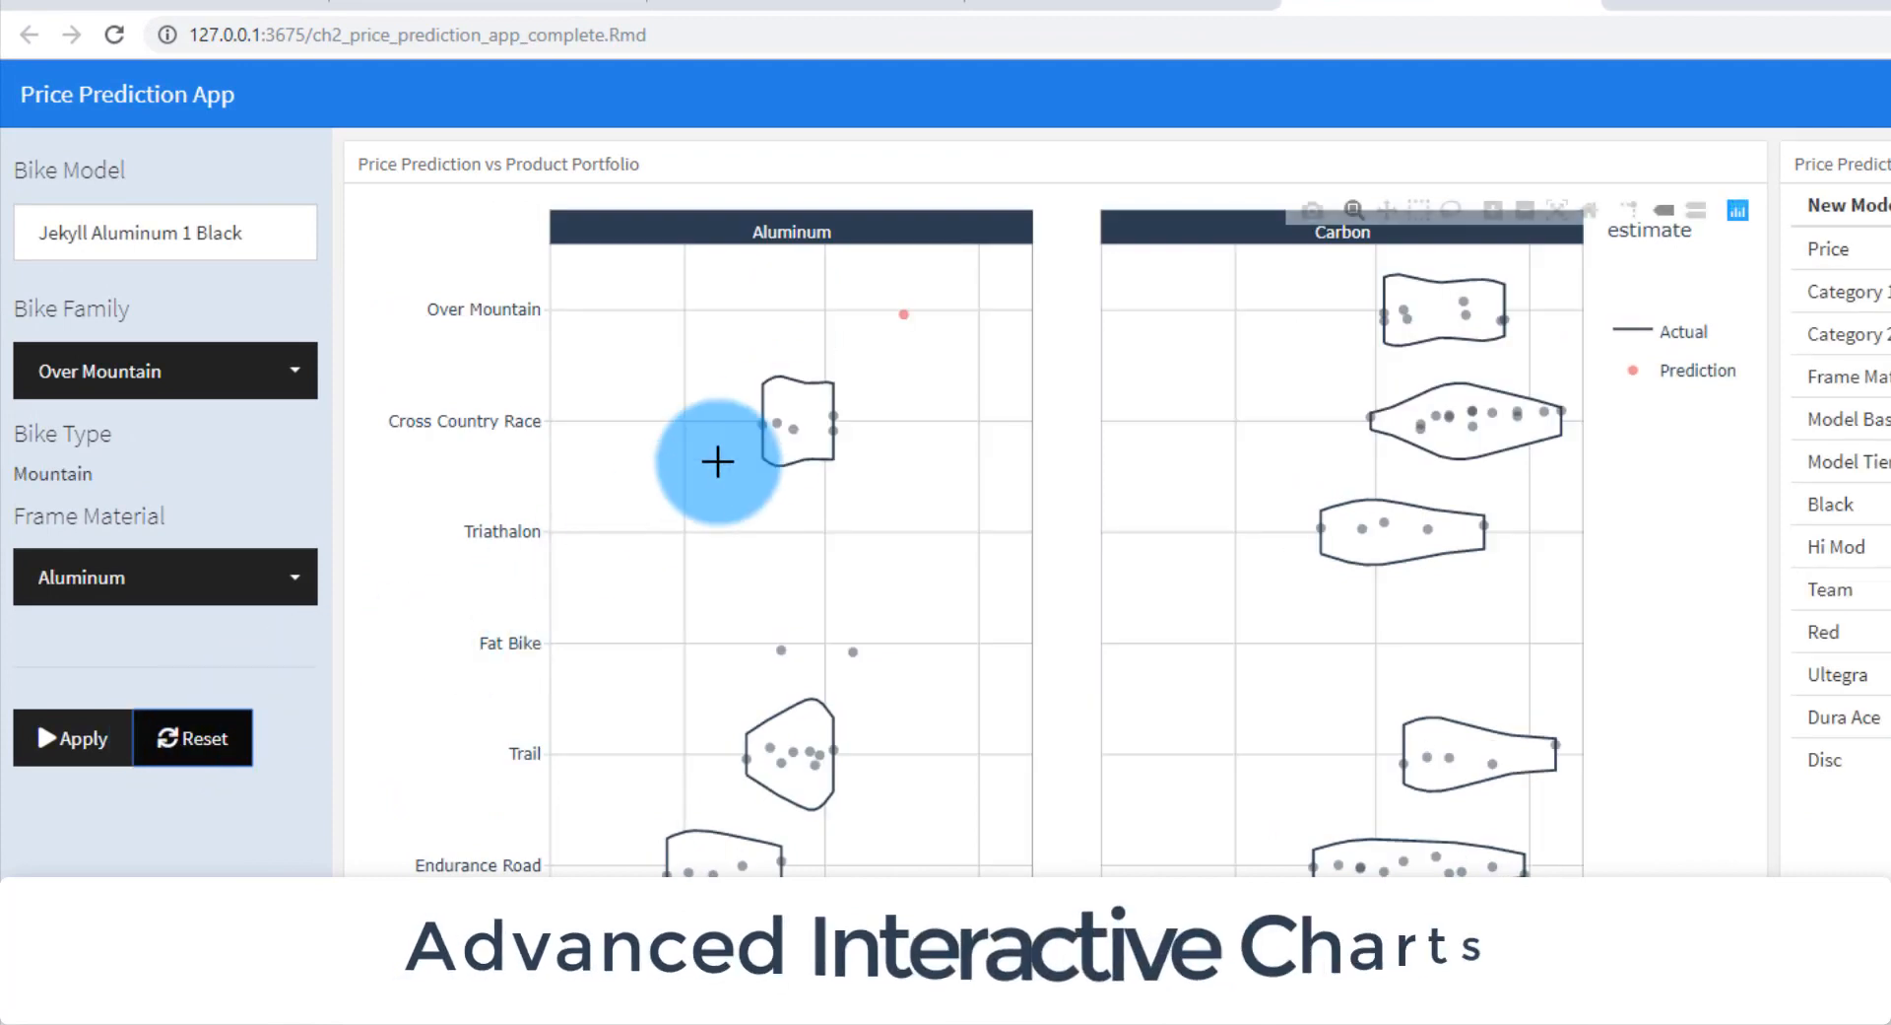
mouse_move(907, 325)
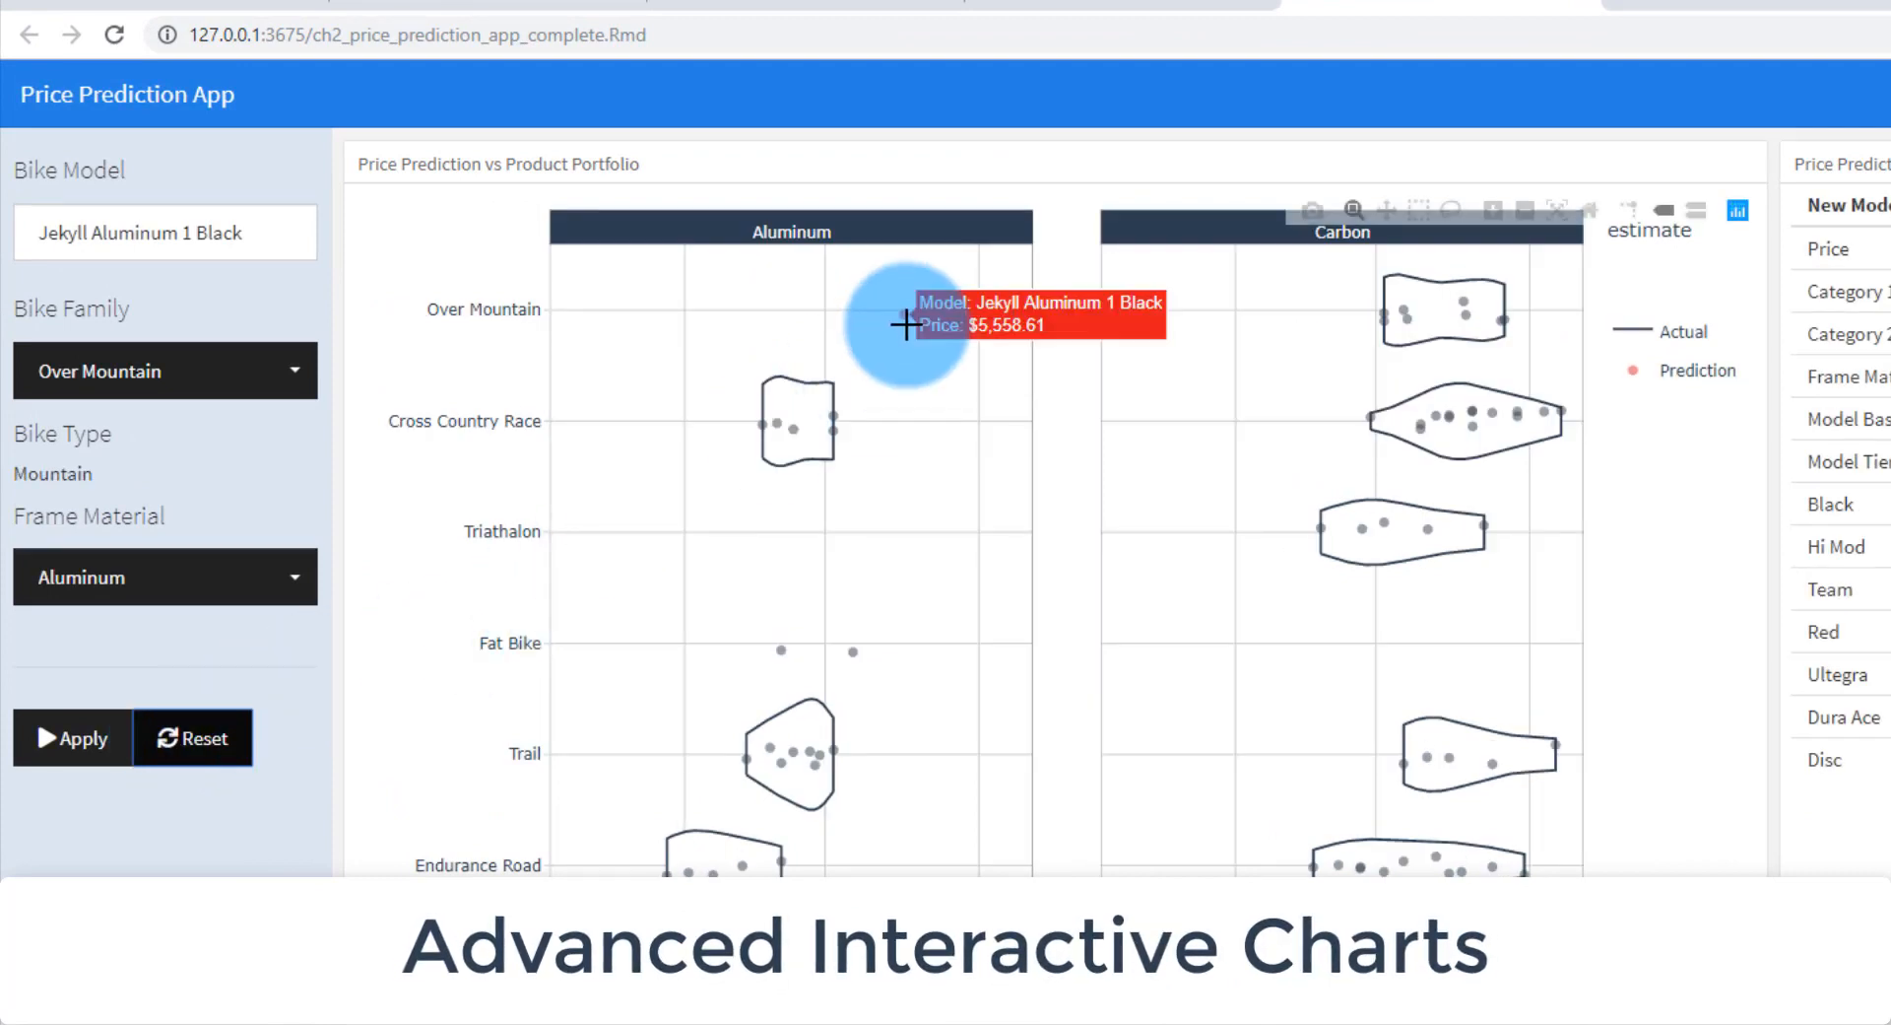